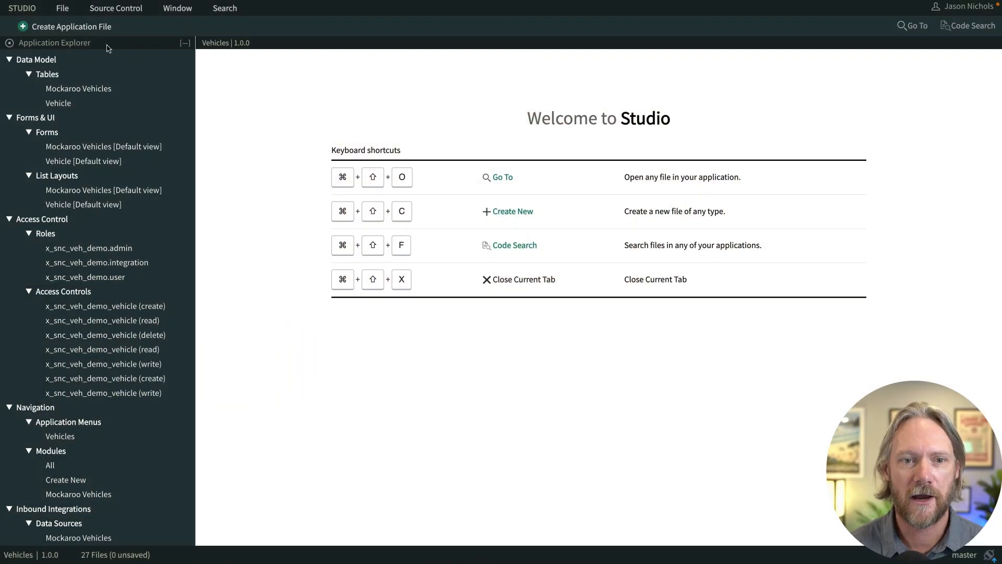
# Start a new Scripted REST API application file.
pyautogui.click(71, 26)
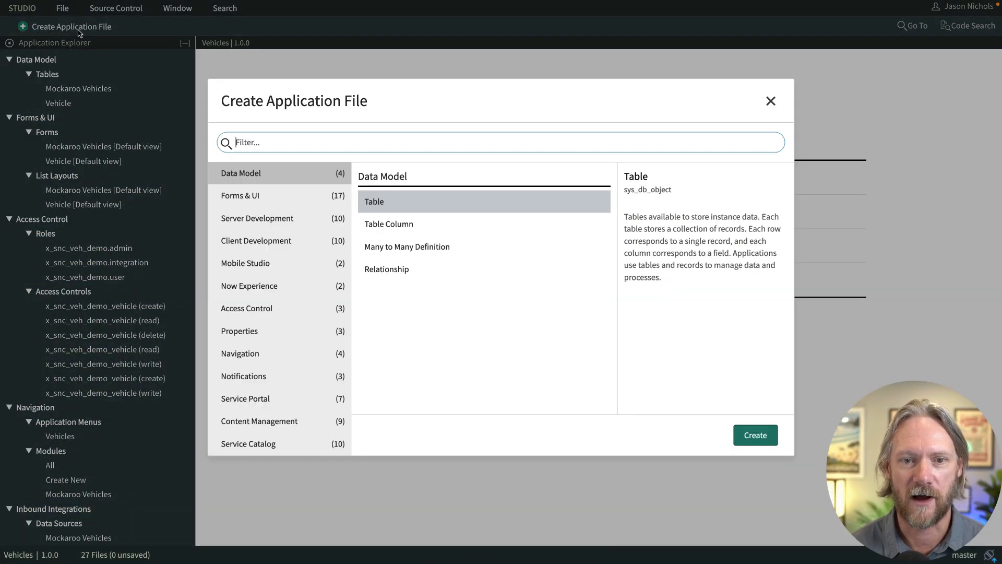
pyautogui.write('scripted')
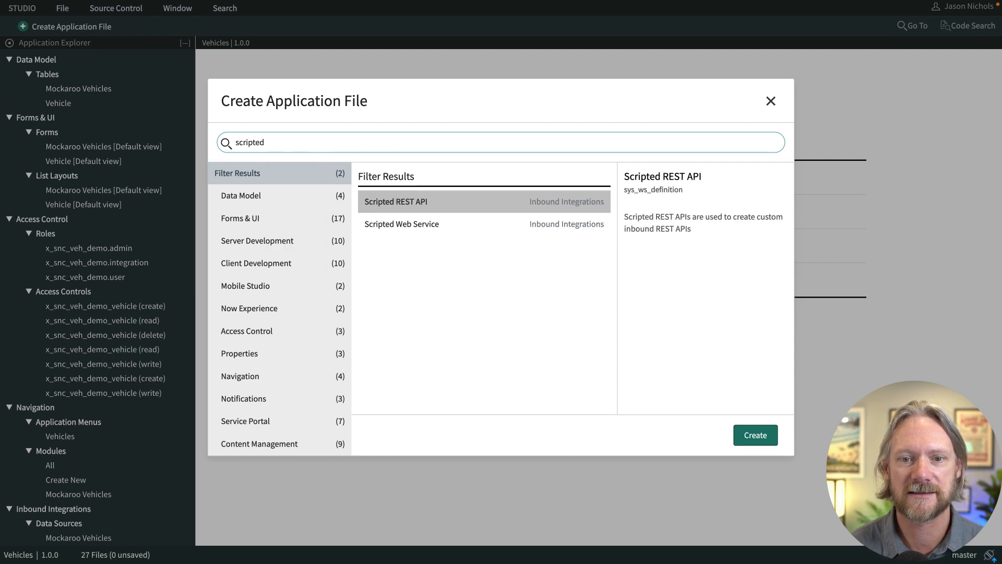
pyautogui.doubleClick(405, 201)
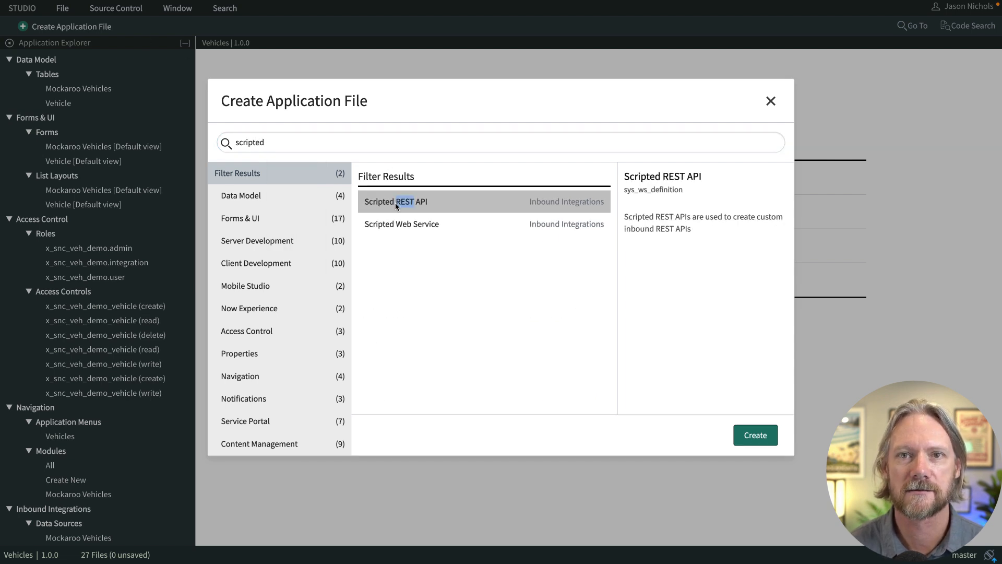
pyautogui.click(754, 435)
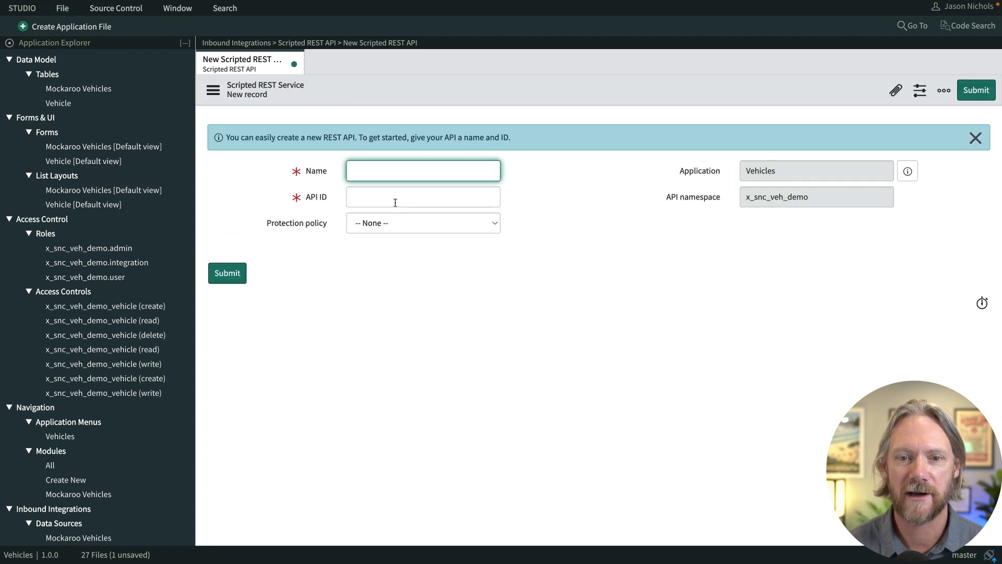
# Name it Vehicles with API ID vehicles and no protection policy, then submit.
pyautogui.write('Vehicles')
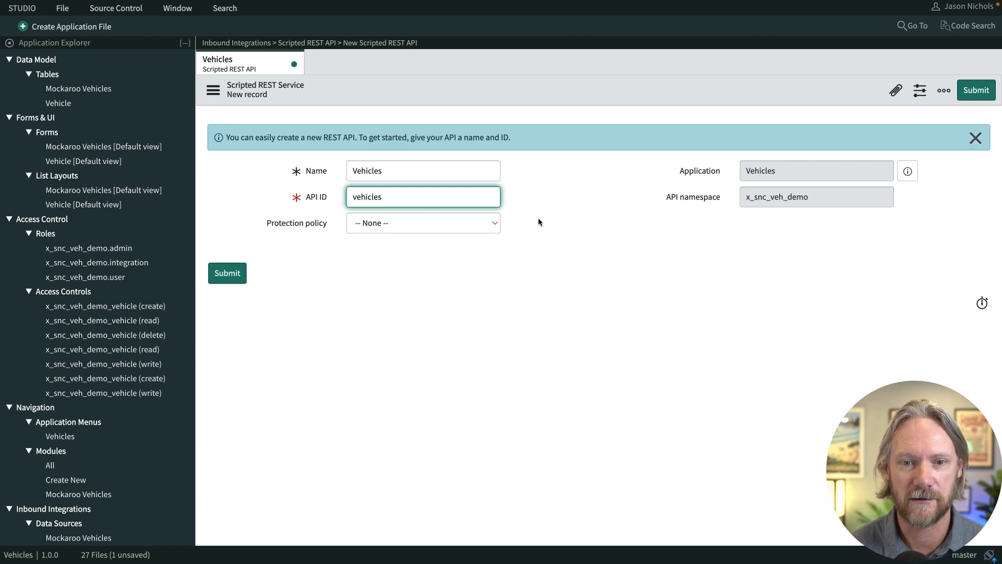
pyautogui.click(423, 223)
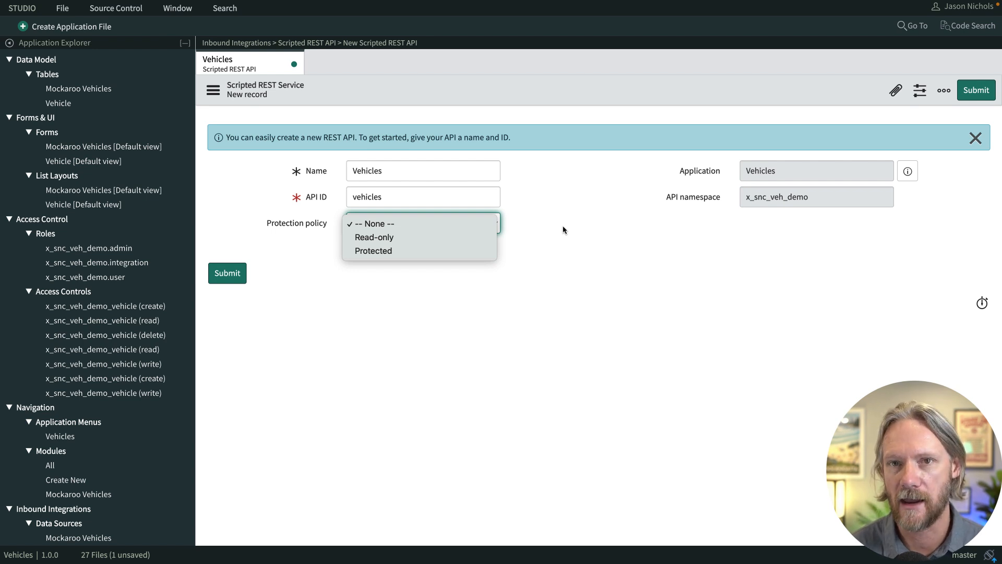
pyautogui.click(373, 223)
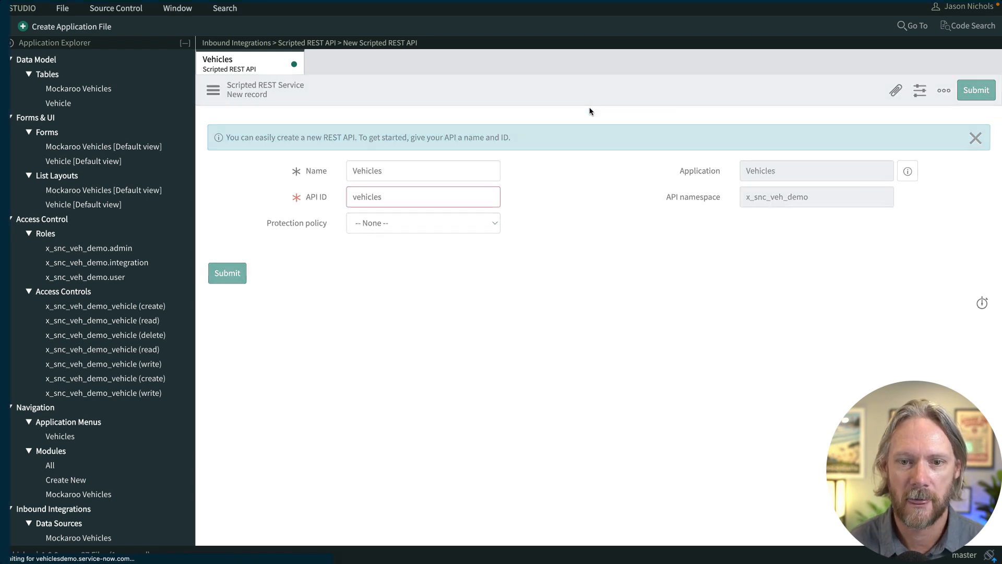
# Let the Vehicles record save and show its Content Negotiation settings.
pyautogui.click(227, 273)
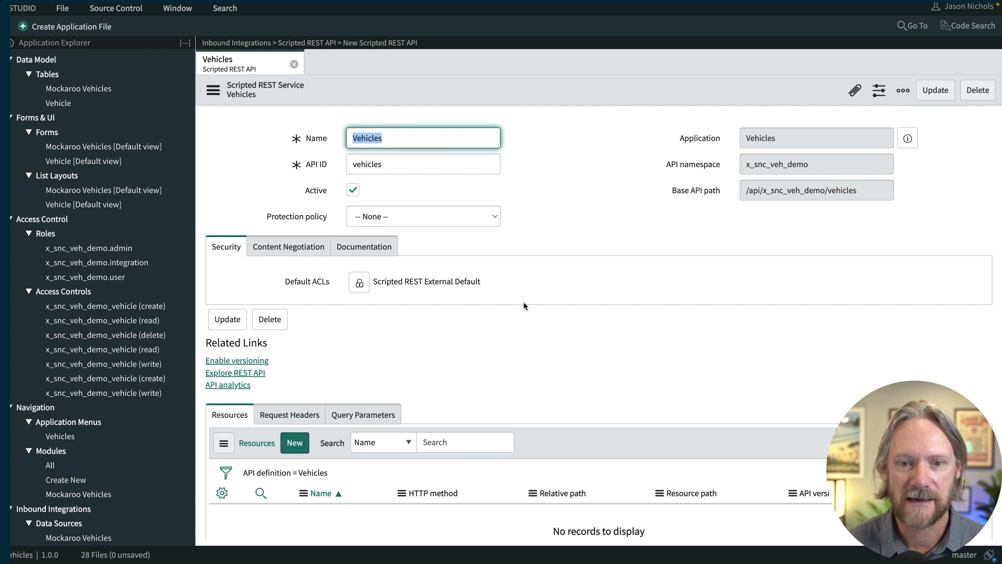
pyautogui.click(427, 282)
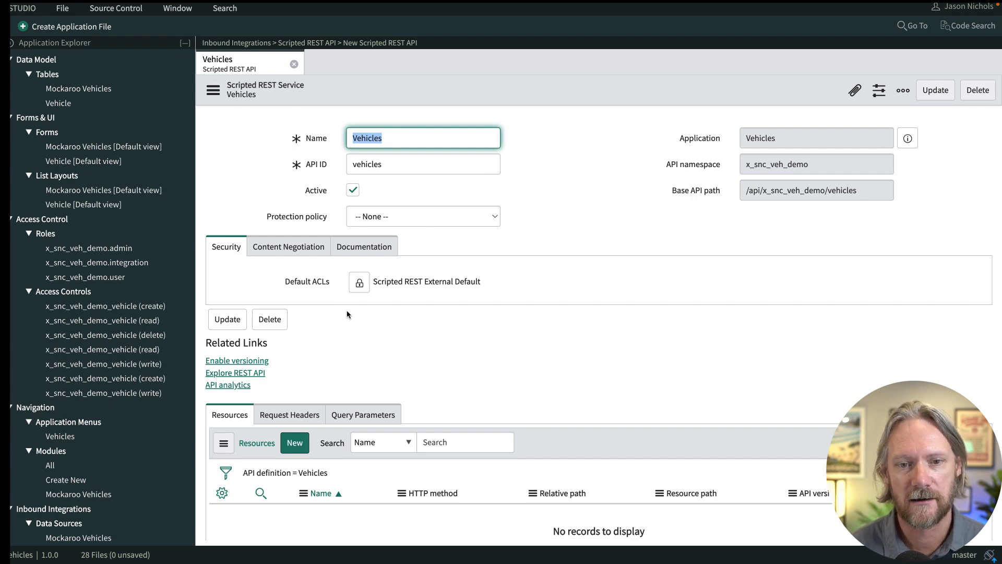
pyautogui.click(289, 246)
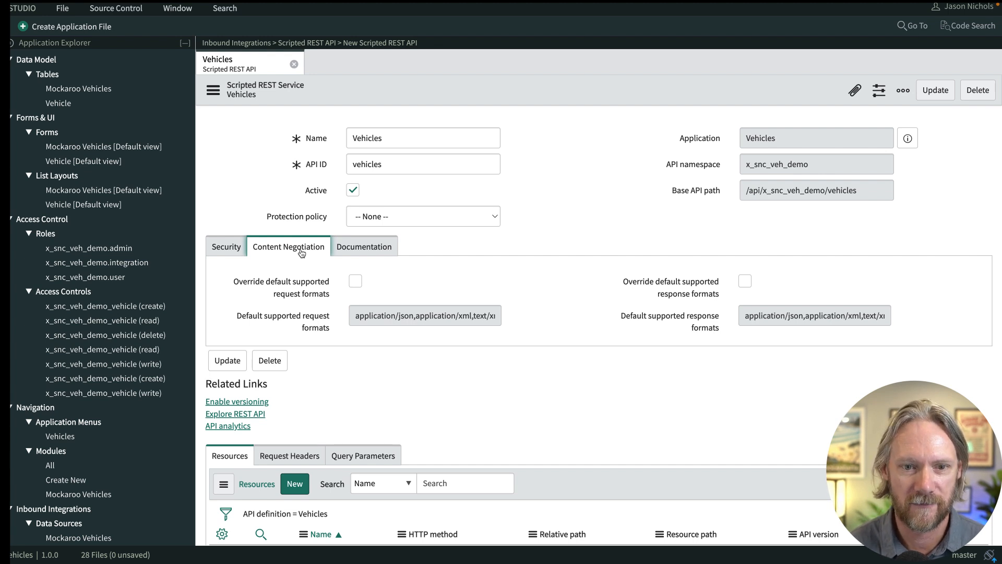
pyautogui.moveTo(339, 273)
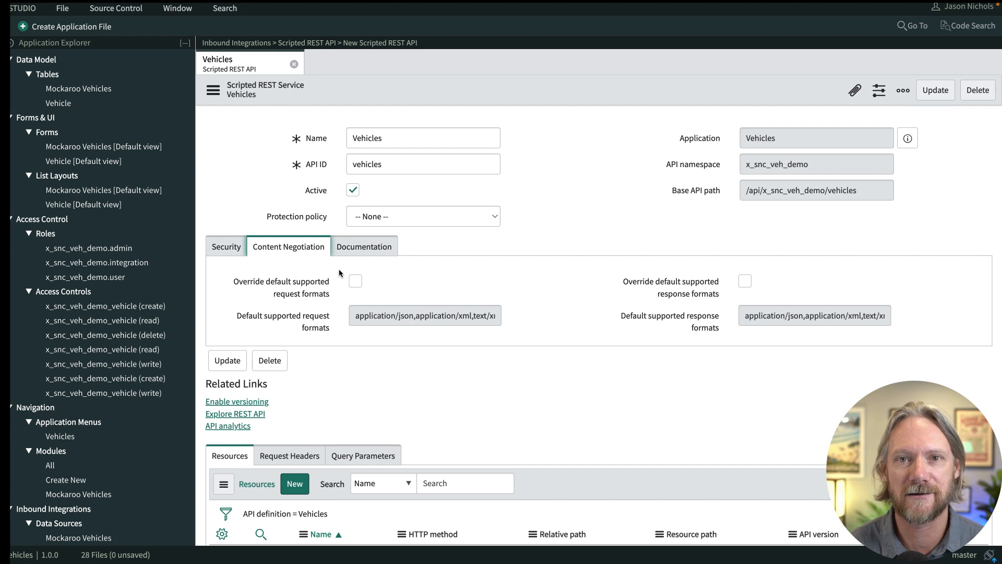
# Override the default request and response formats, setting both to application/json.
pyautogui.click(355, 280)
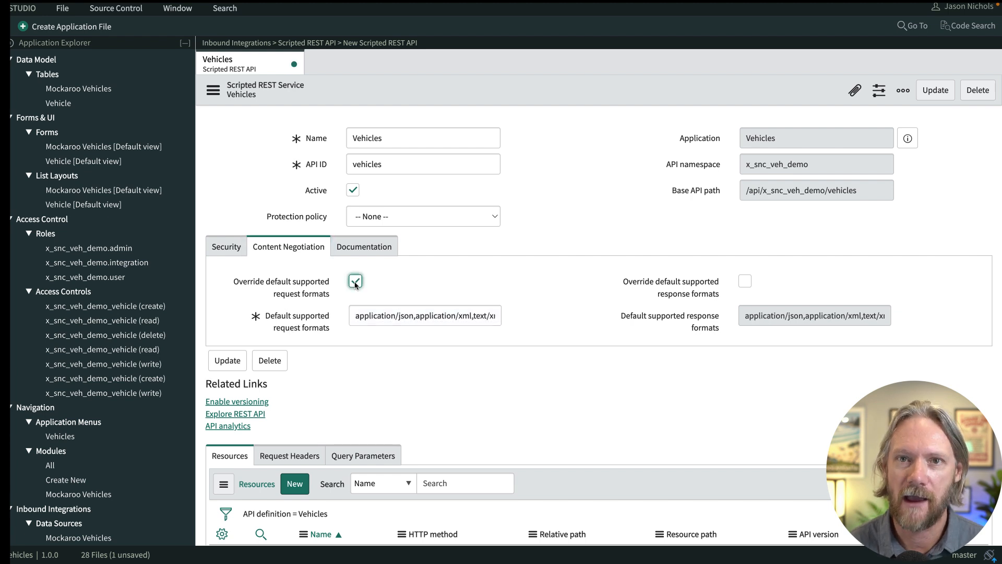
pyautogui.click(744, 281)
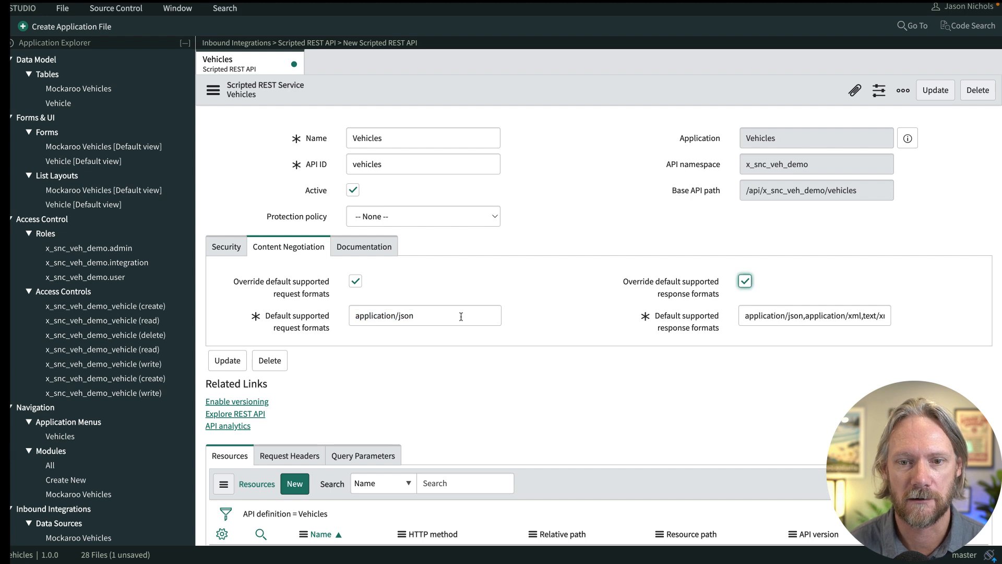
pyautogui.click(814, 315)
pyautogui.write('application/json')
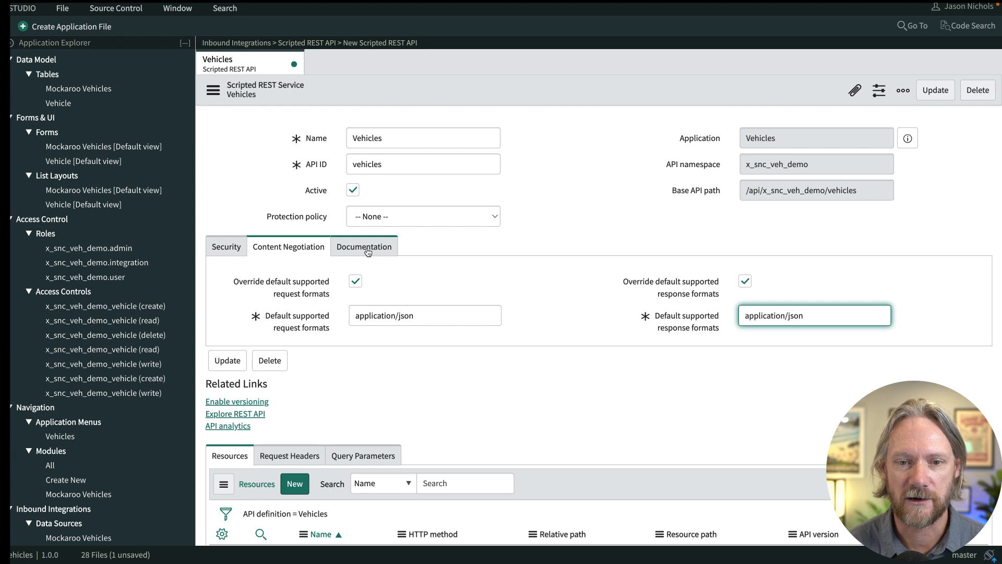
pyautogui.click(364, 246)
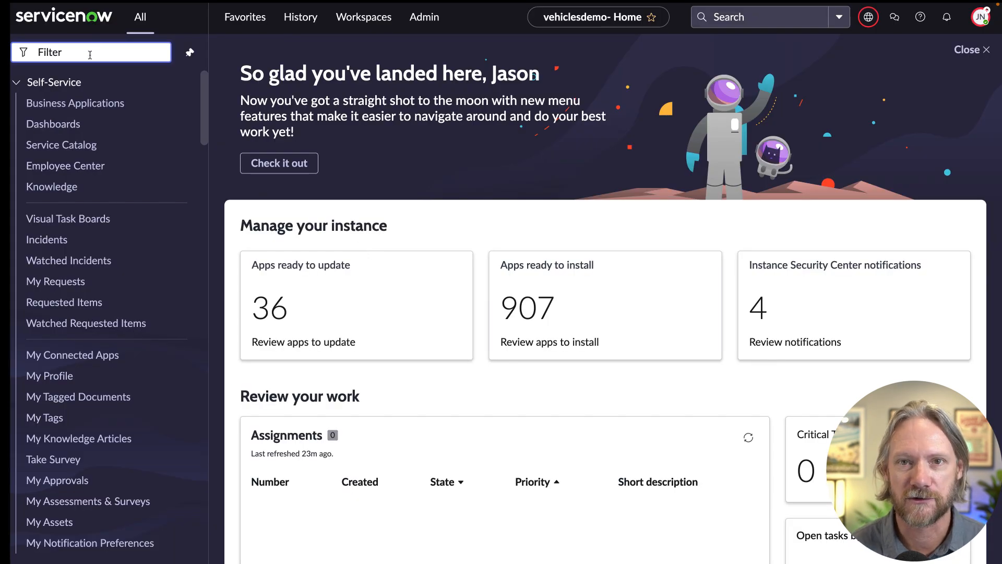
# Go to the UI Pages list and start a blank new UI Page record.
pyautogui.write('ui page')
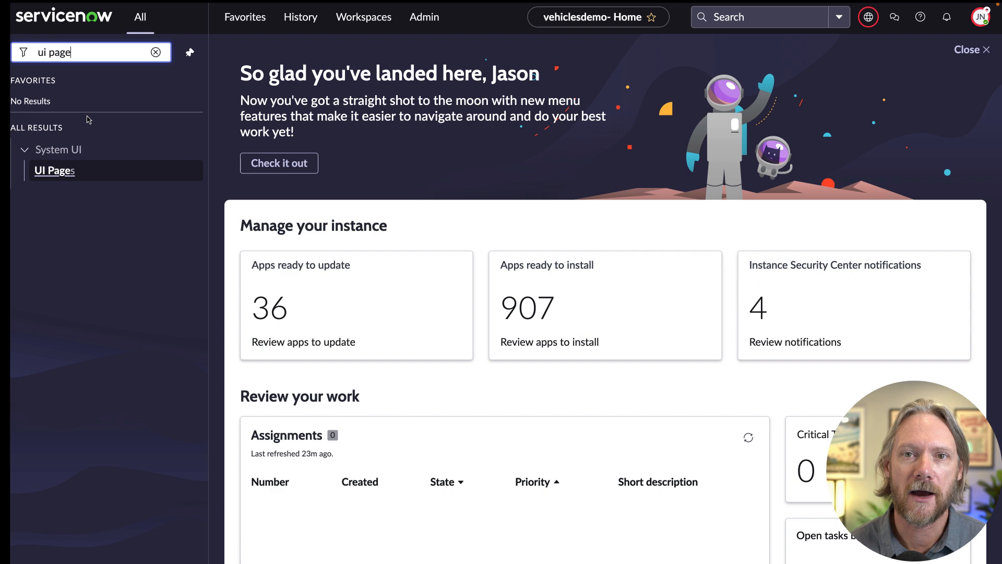
pyautogui.click(54, 170)
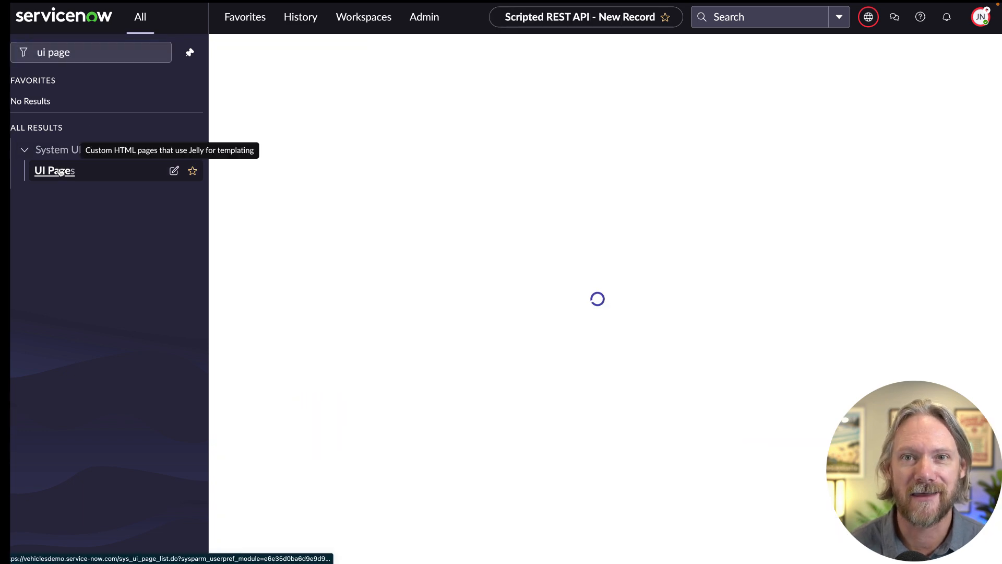
pyautogui.click(54, 171)
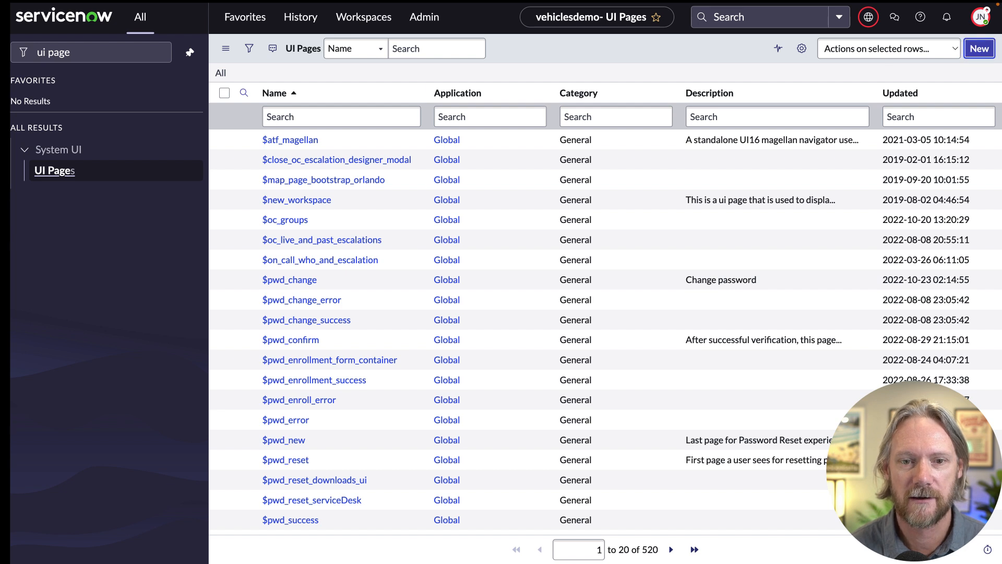
pyautogui.click(979, 48)
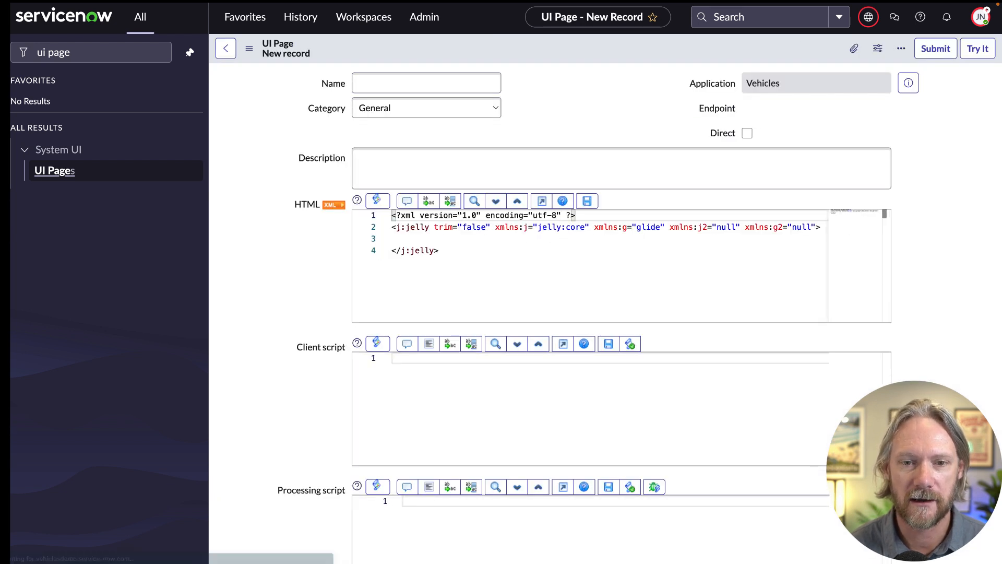
pyautogui.click(427, 83)
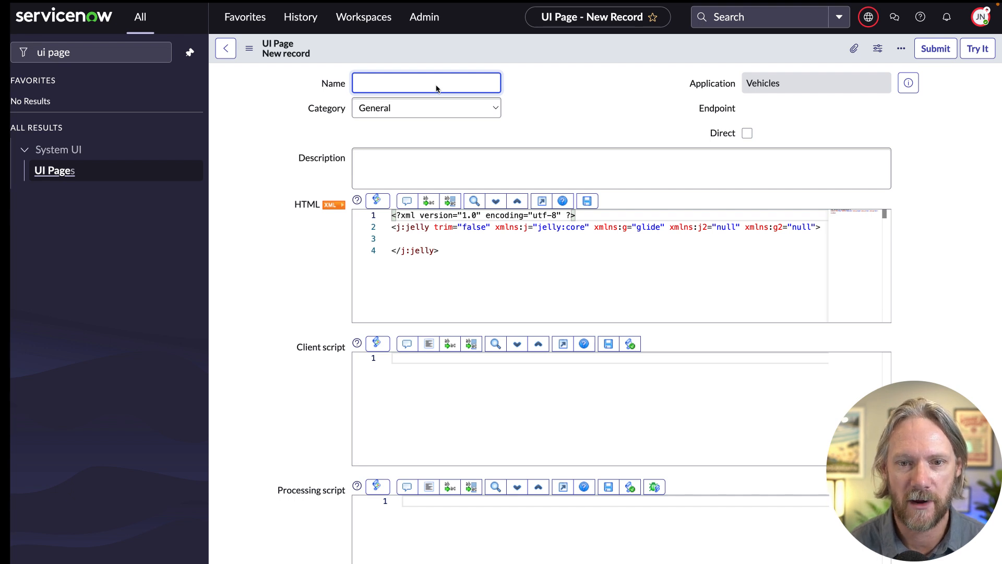
# Enter name vehicles_api_documentation, description 'Documentation for the Vehicles API.', HTML, and submit.
pyautogui.write('vehicles_api_documentation')
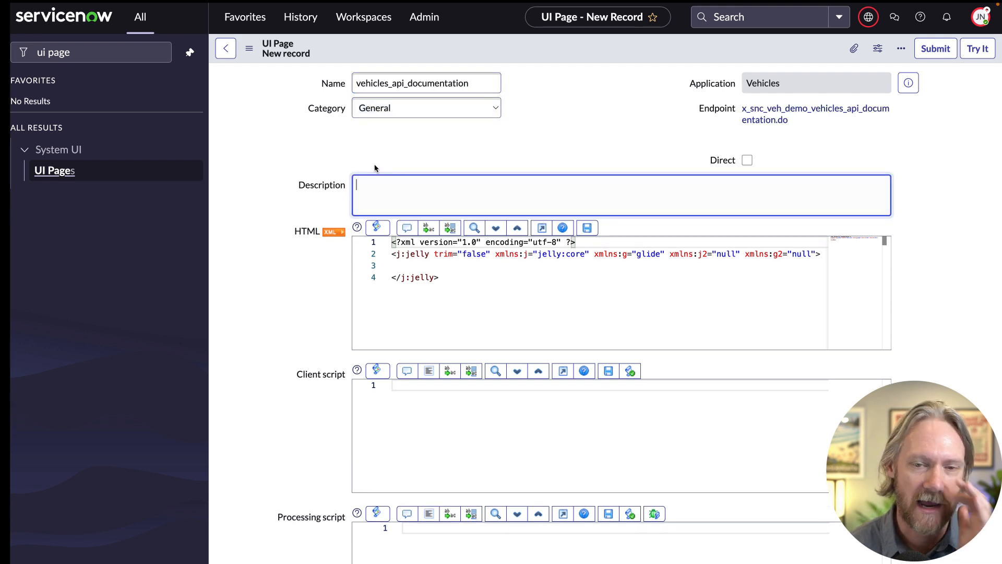
pyautogui.write('Documentation')
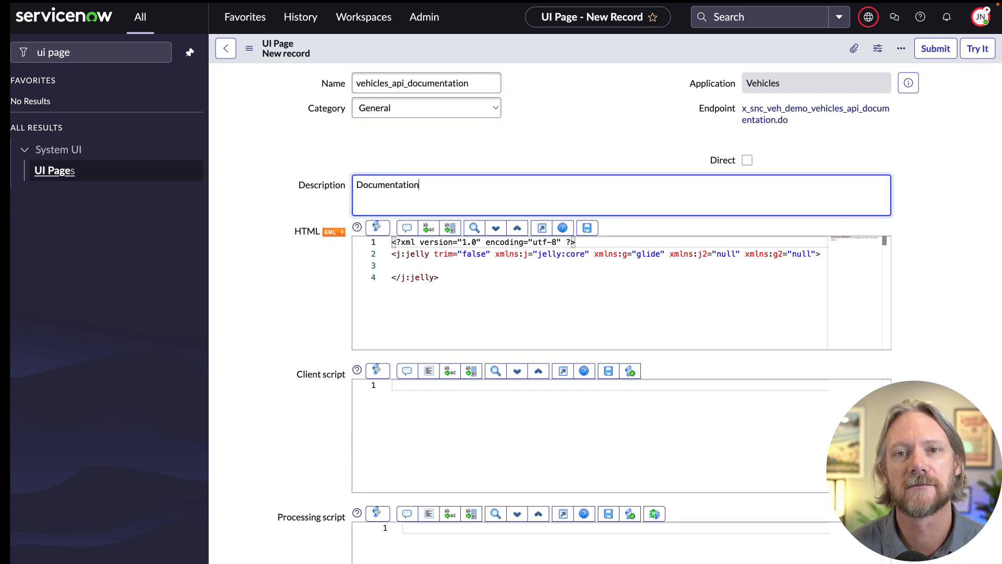
pyautogui.write('for the Vehicl')
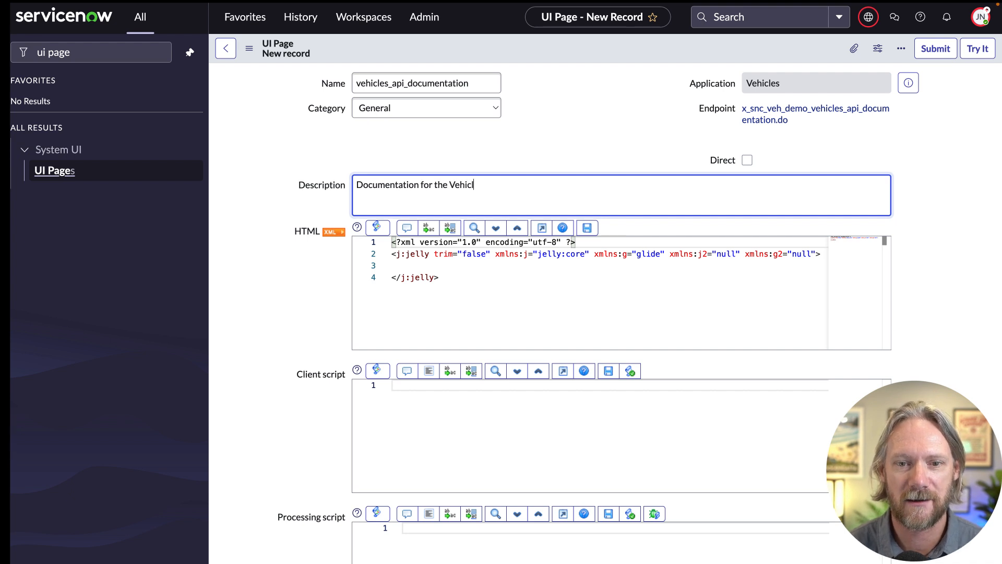
pyautogui.write('es API.')
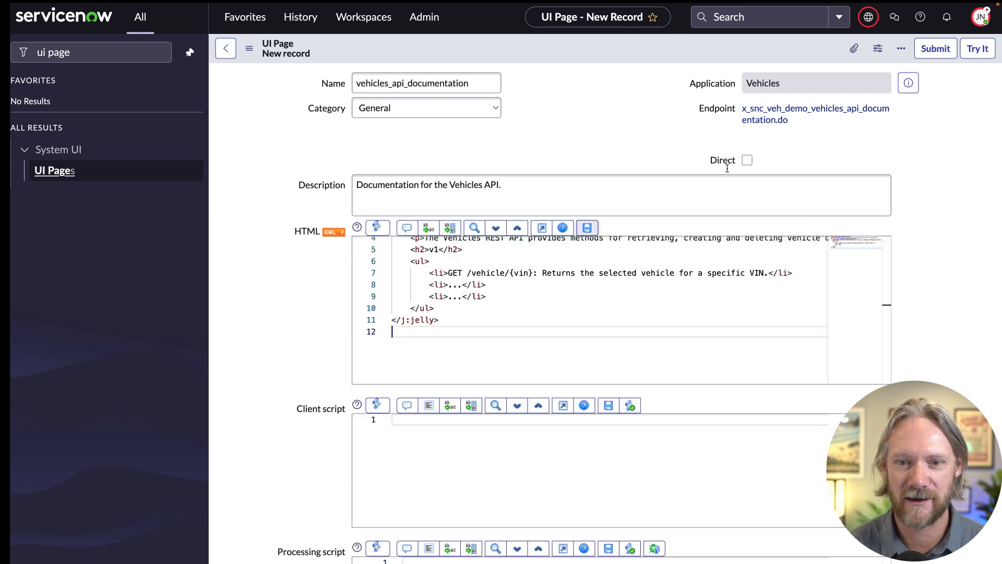
pyautogui.click(902, 48)
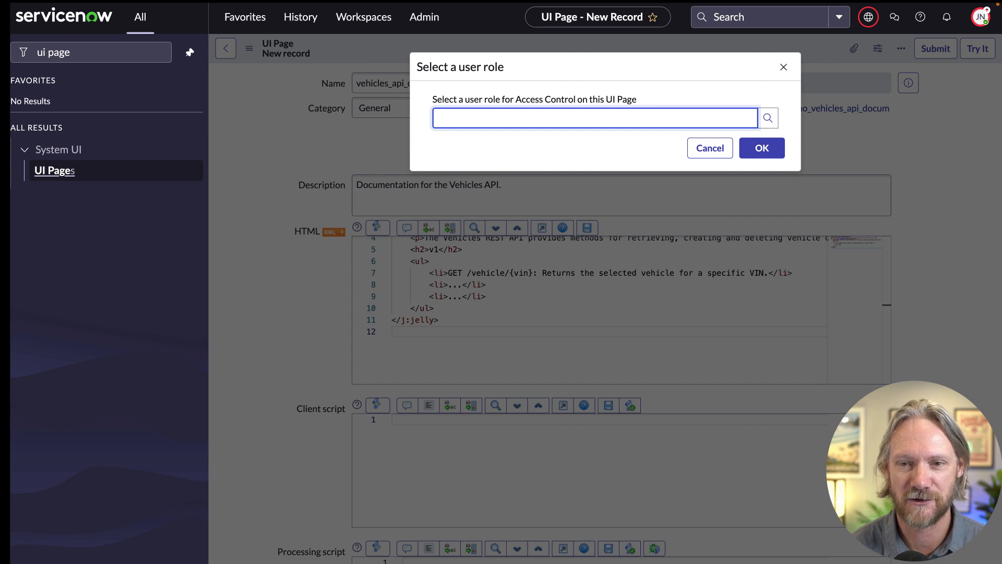
# Choose the x_snc_veh_demo.integration role for page access and confirm it.
pyautogui.write('x')
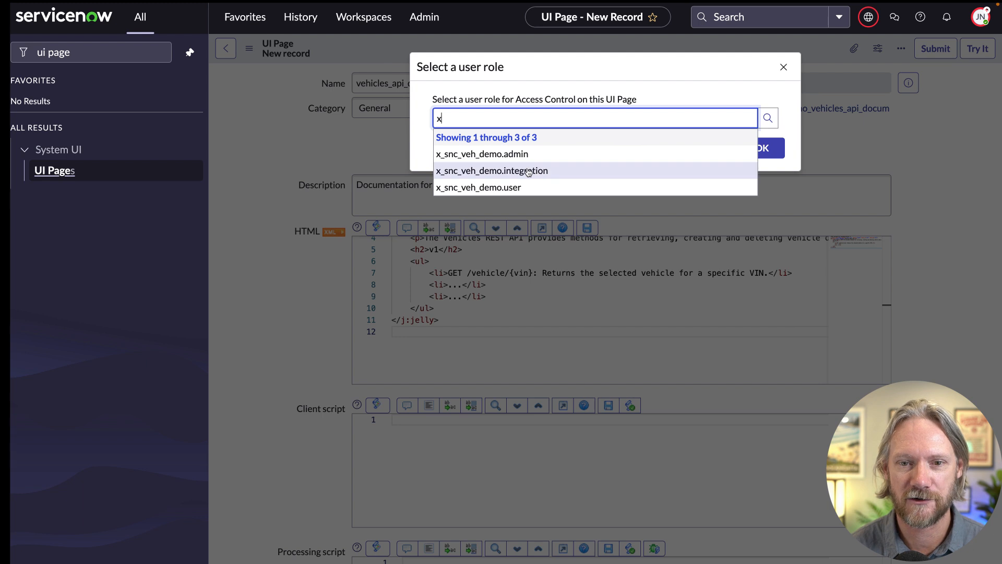
pyautogui.click(491, 171)
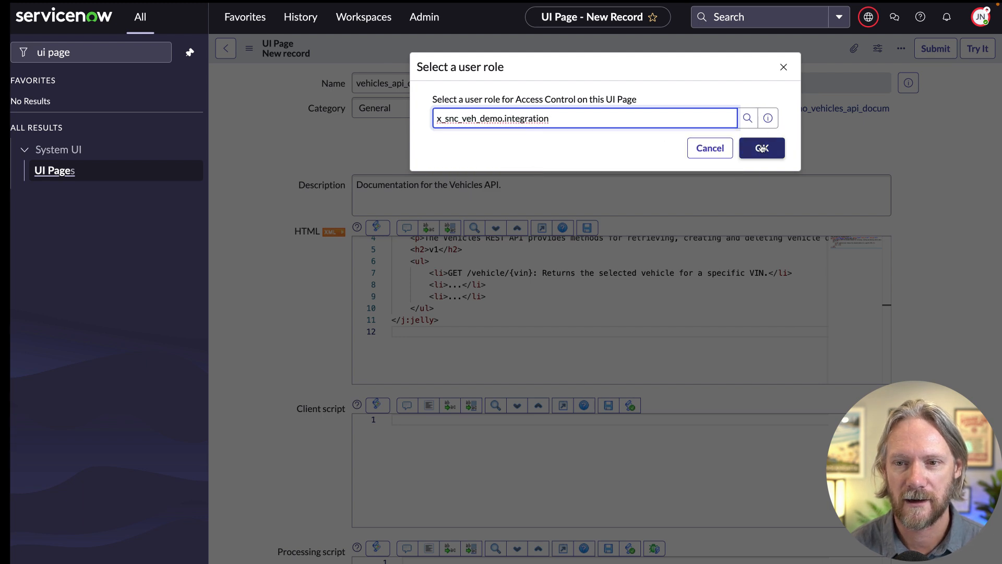
pyautogui.click(761, 148)
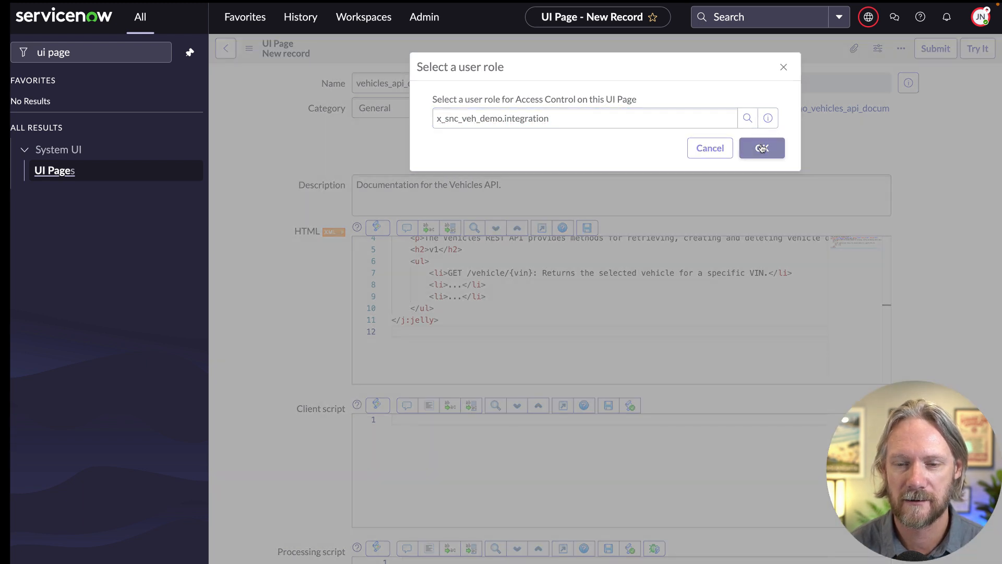
pyautogui.click(761, 148)
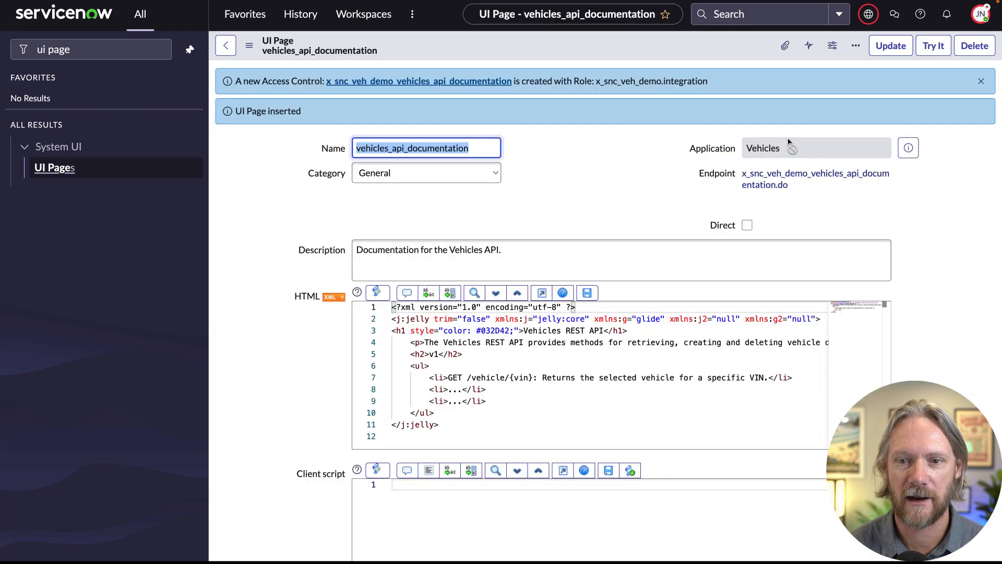
pyautogui.click(933, 46)
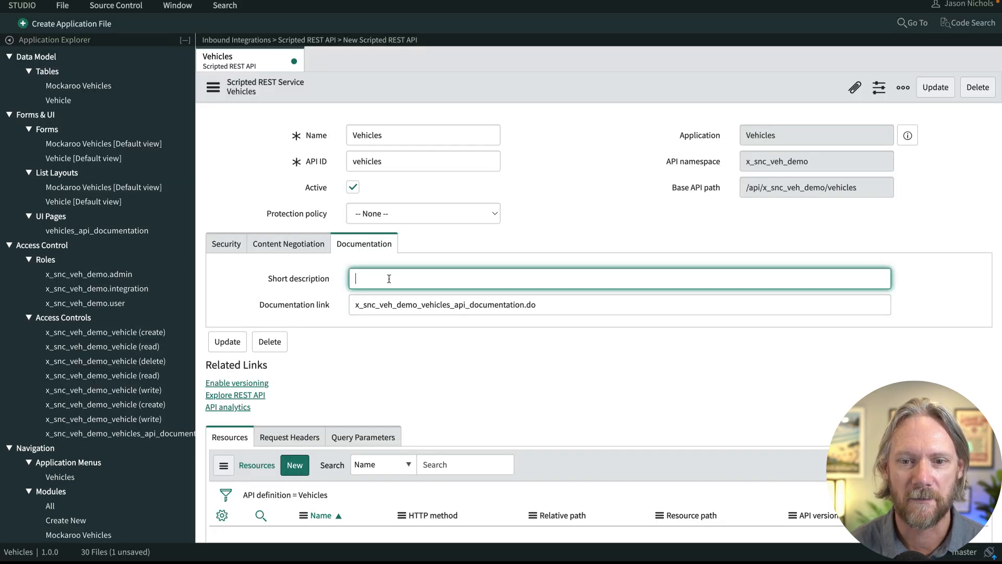
# Enter 'Vehicles REST API Documentation' as the documentation short description.
pyautogui.write('Vehicles REST API')
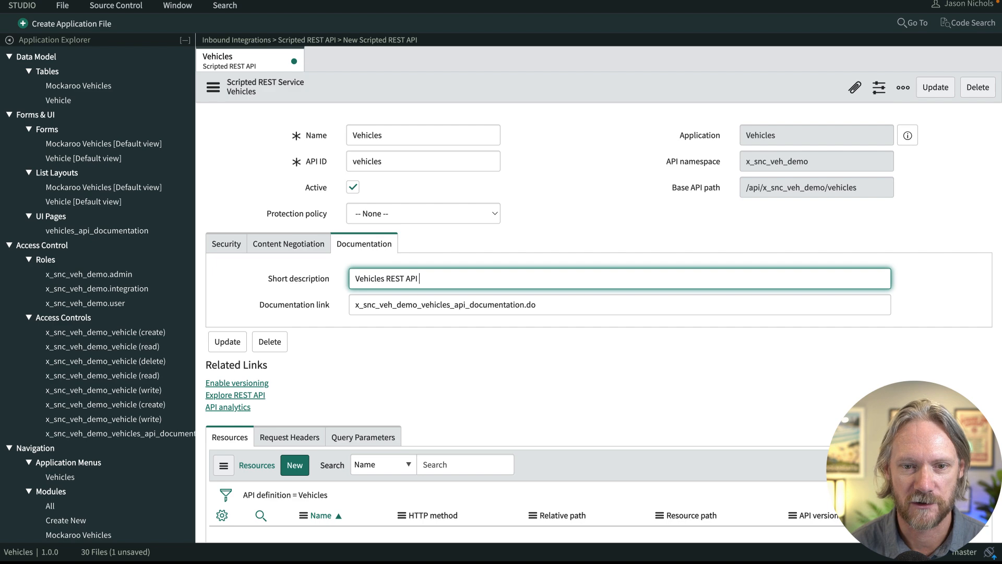
pyautogui.write('Documentation')
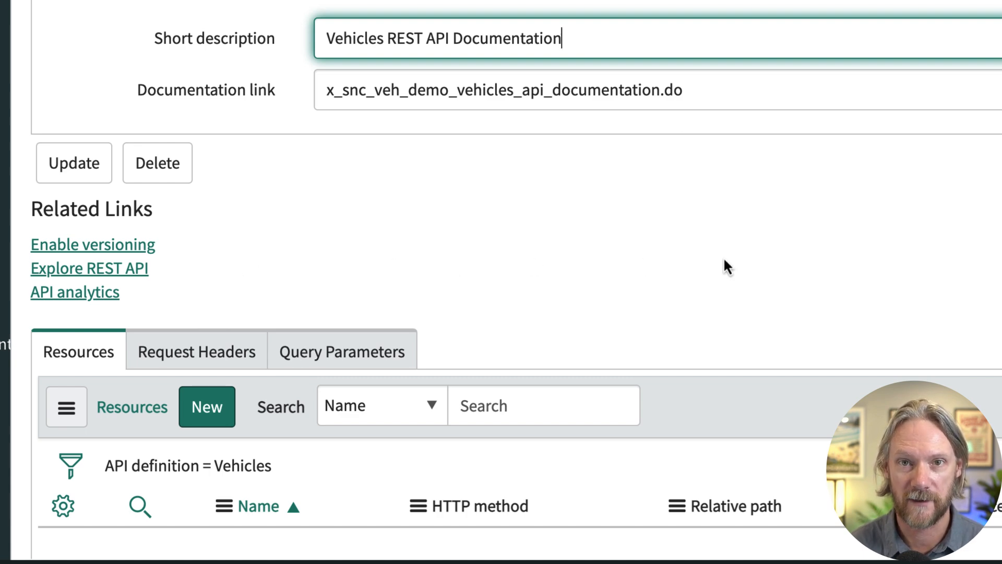
# Scroll to the related lists and view the empty Request Headers and Query Parameters tabs.
pyautogui.scroll(-3)
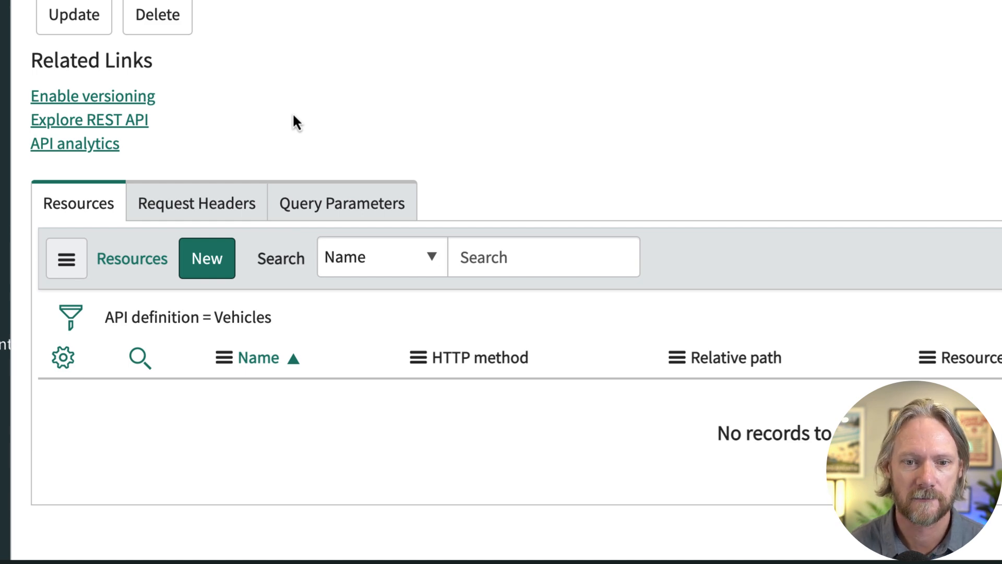
pyautogui.click(196, 202)
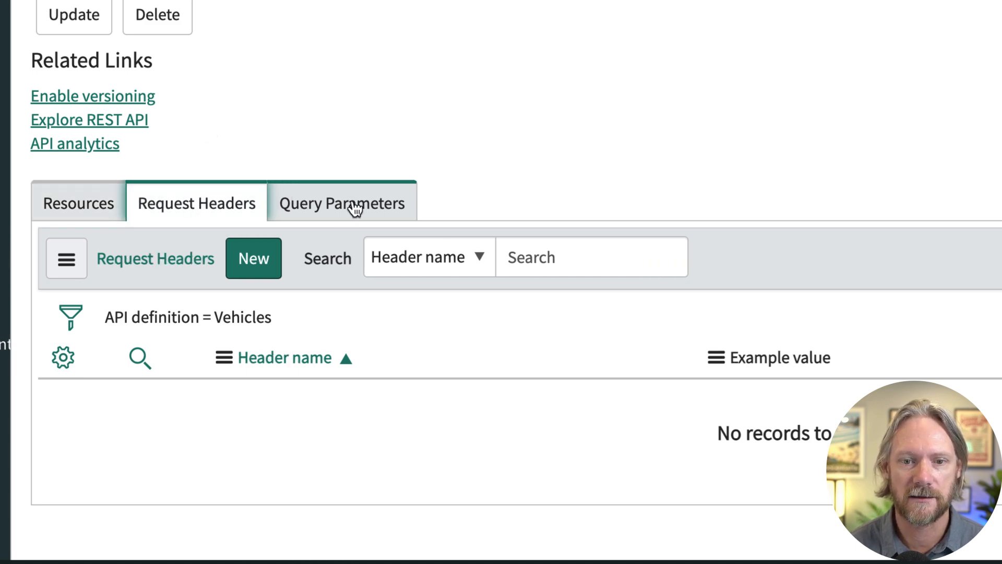
pyautogui.click(341, 203)
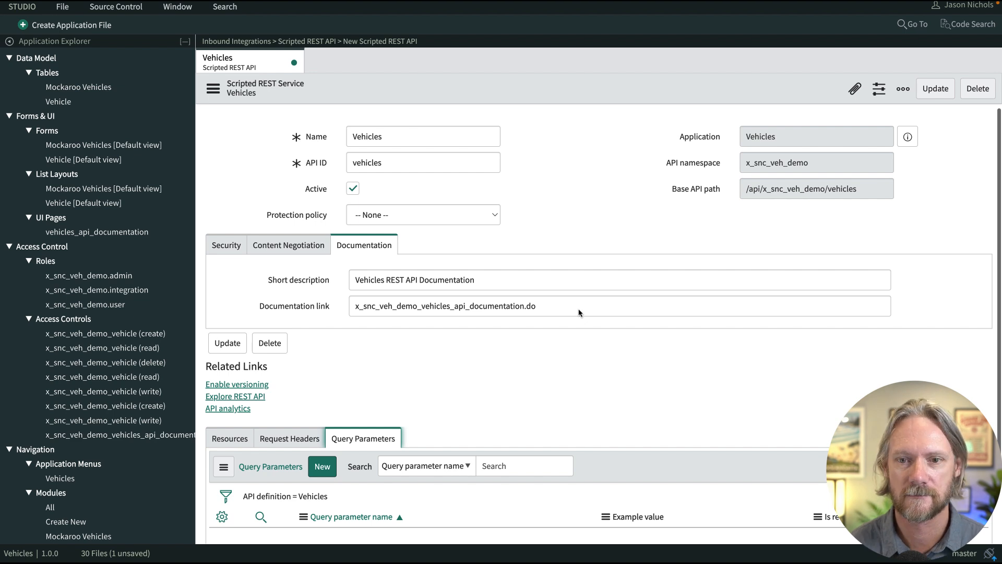
# Update the Vehicles Scripted REST API record to commit the documentation changes.
pyautogui.click(934, 89)
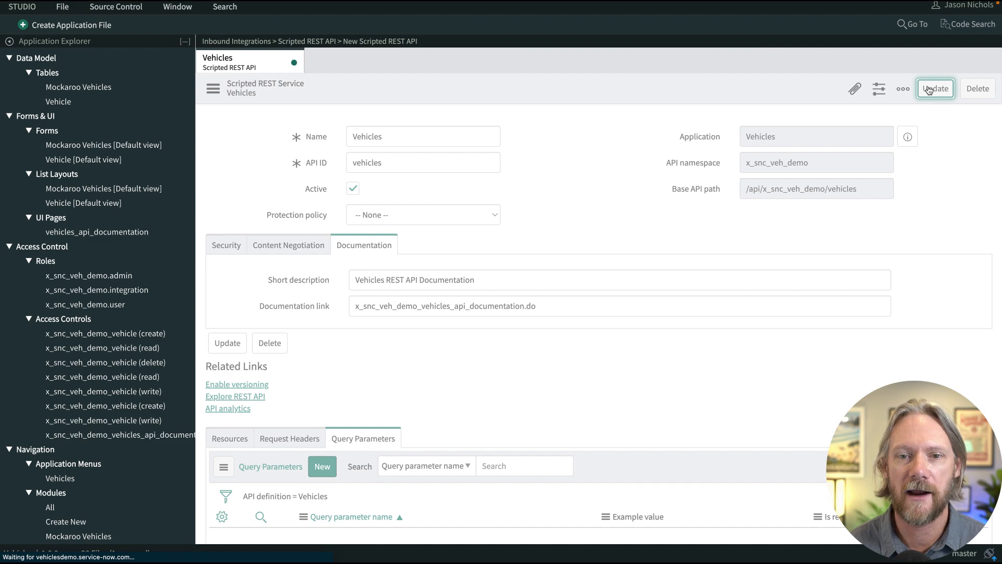
pyautogui.click(424, 136)
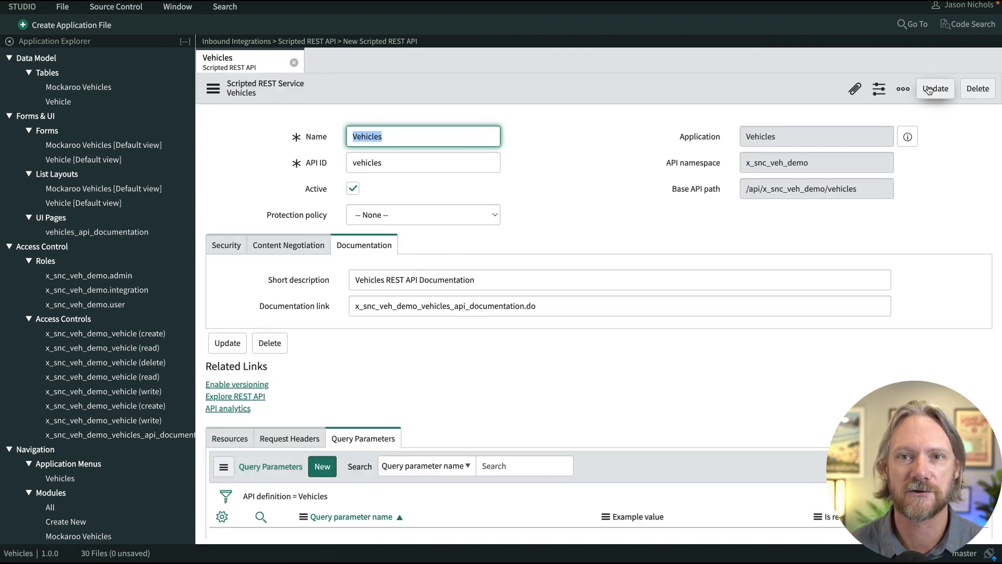